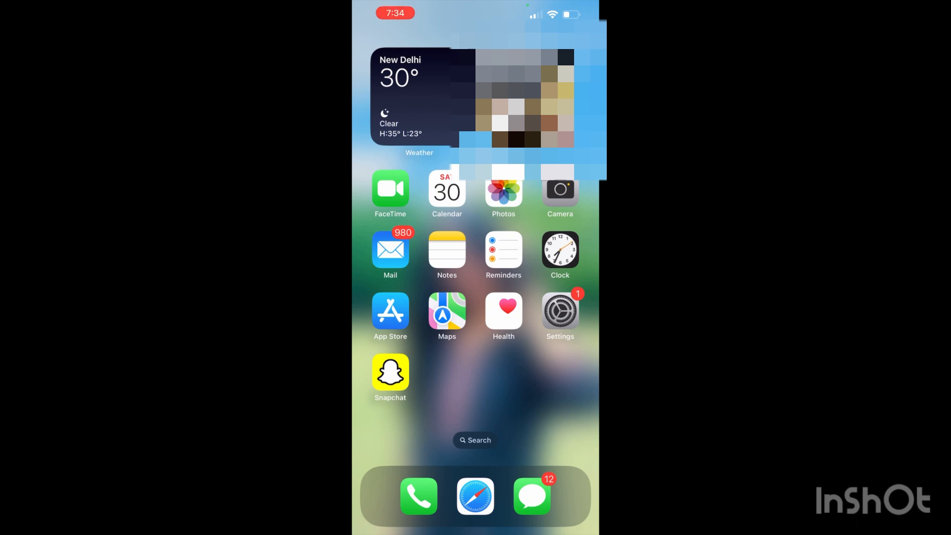
Step: Swipe left two pages to reach the page with Meesho, Myntra, Google Pay and Netflix
{"action": "scroll", "scroll_direction": "left", "scroll_amount": 3}
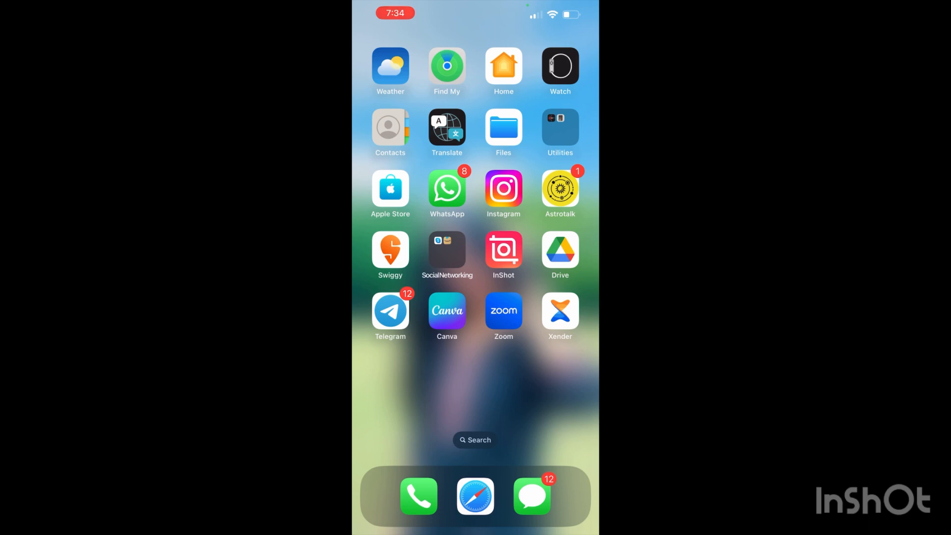
{"action": "scroll", "scroll_direction": "left", "scroll_amount": 3}
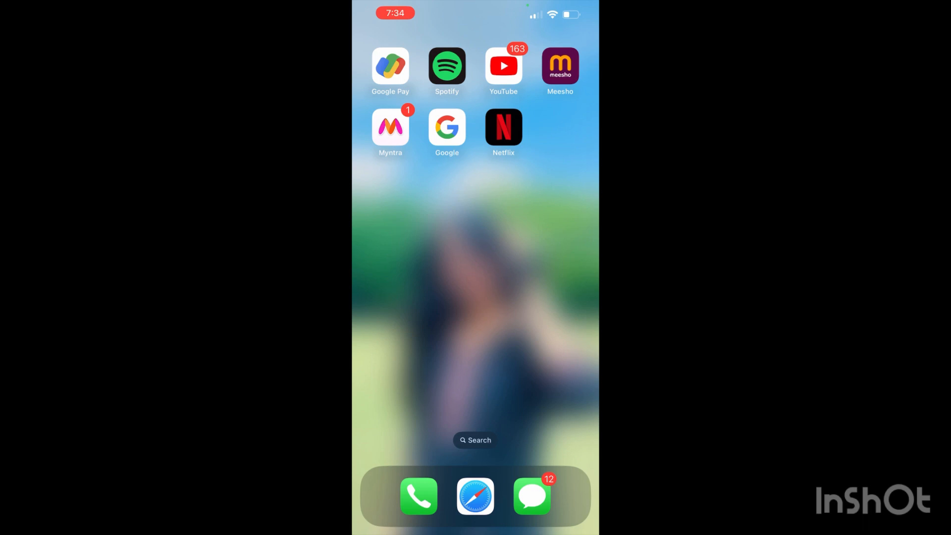
Step: Enter Edit Home Screen from Meesho's quick actions and drop Meesho onto Myntra to form a folder
{"action": "left_click", "coordinate": [559, 65]}
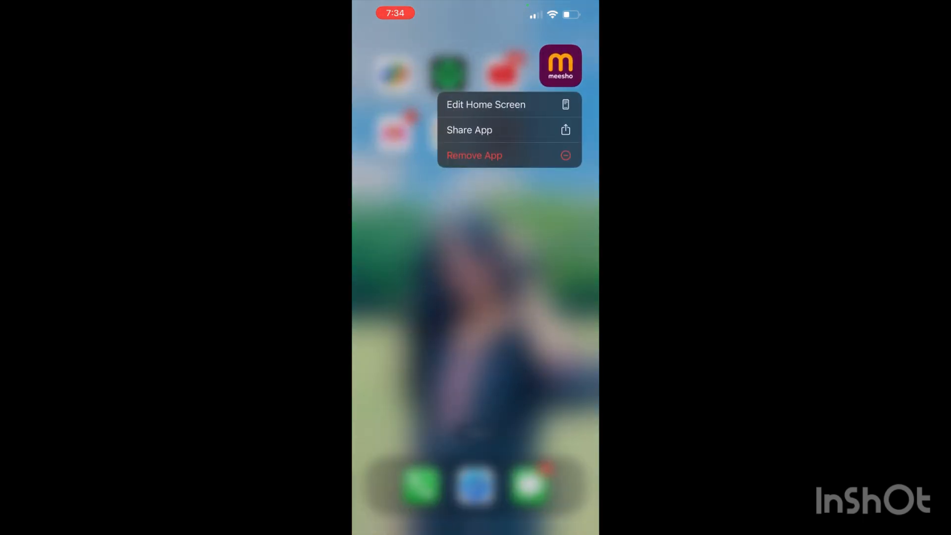
{"action": "left_click", "coordinate": [485, 104]}
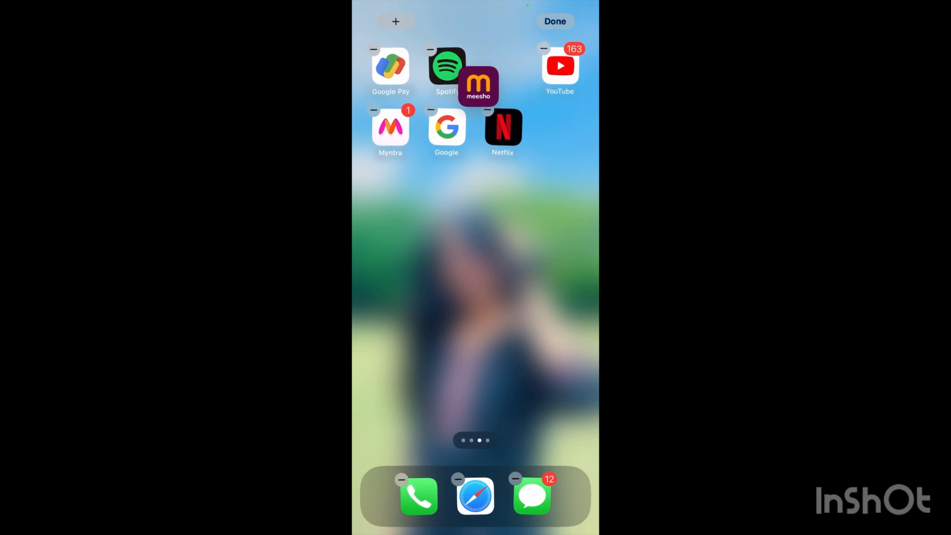
{"action": "left_click_drag", "start_coordinate": [478, 84], "coordinate": [554, 67]}
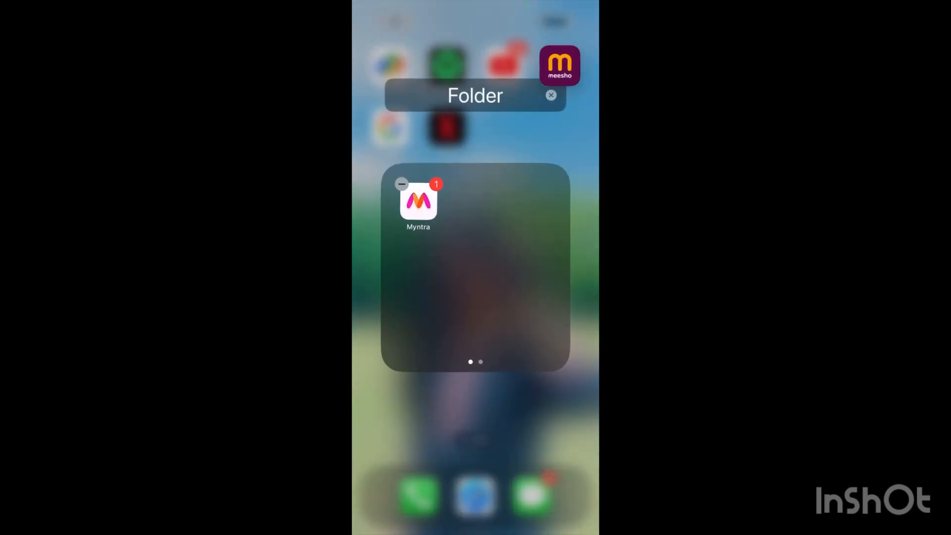
{"action": "left_click_drag", "start_coordinate": [559, 65], "coordinate": [463, 200]}
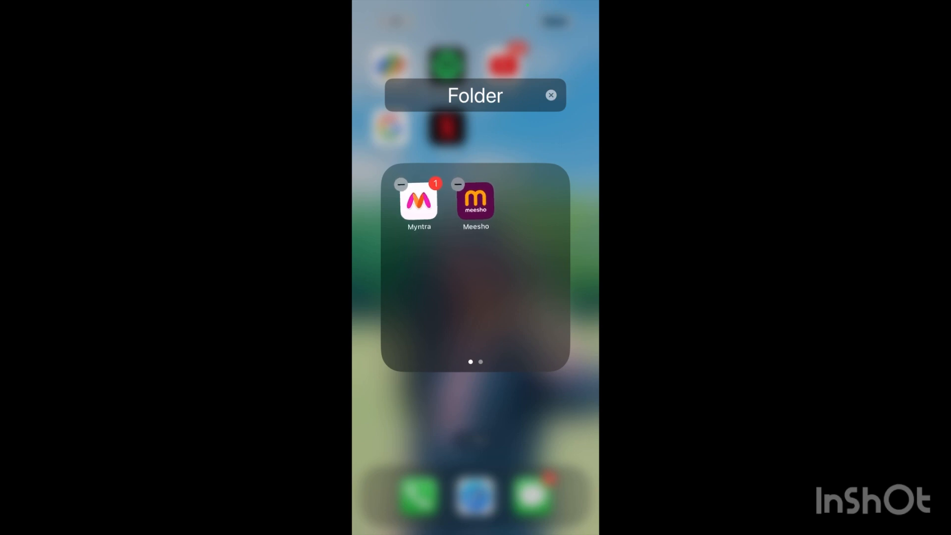
Step: Rename the Myntra–Meesho folder from 'Folder' to 'Shopping' and confirm
{"action": "left_click", "coordinate": [475, 95]}
{"action": "type", "text": "Sh"}
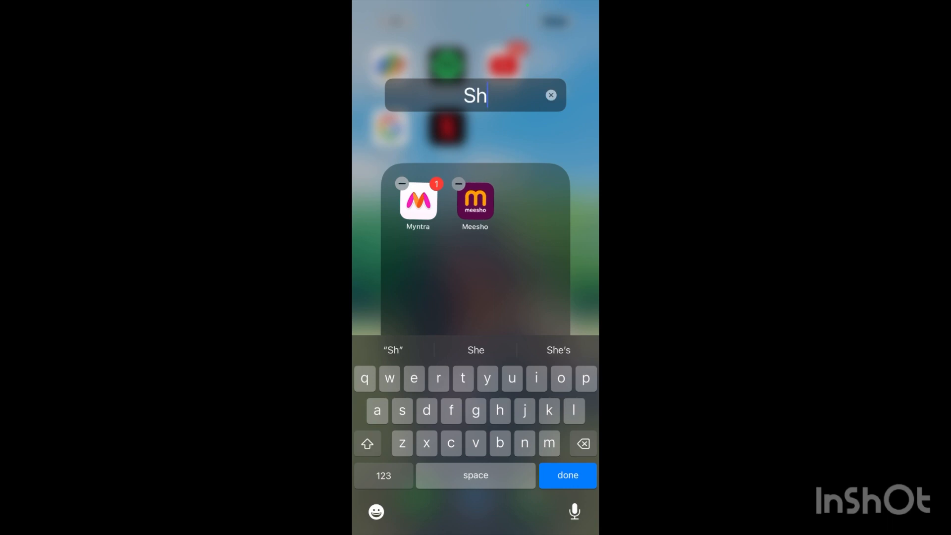
{"action": "type", "text": "op"}
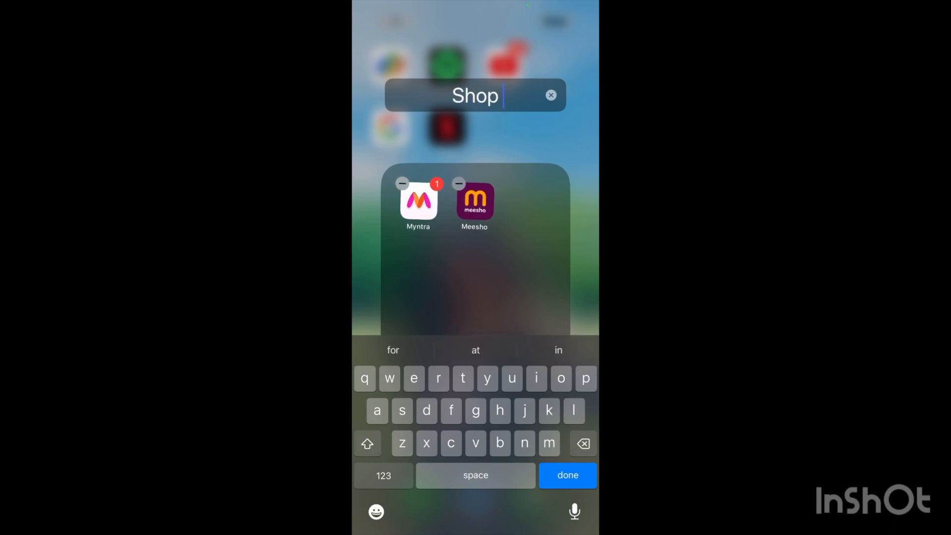
{"action": "type", "text": "ping"}
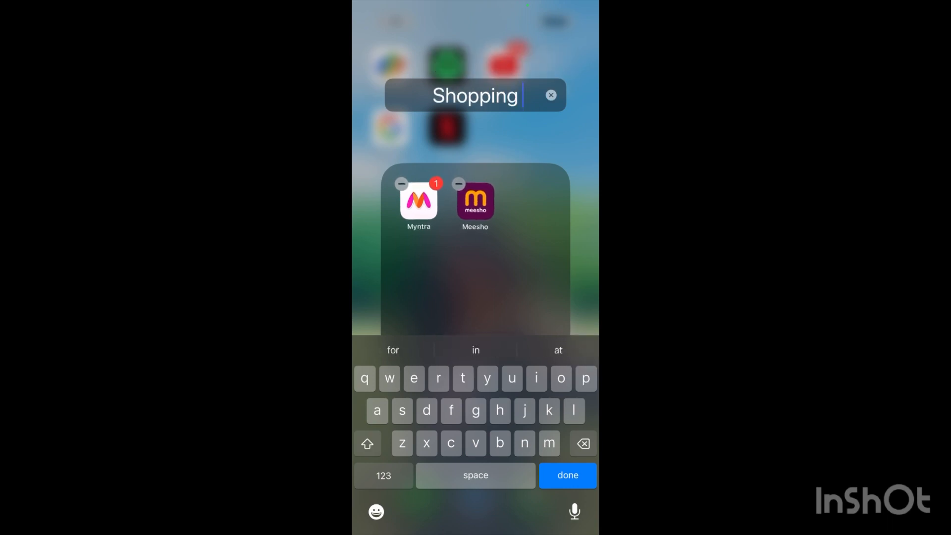
{"action": "left_click", "coordinate": [567, 475]}
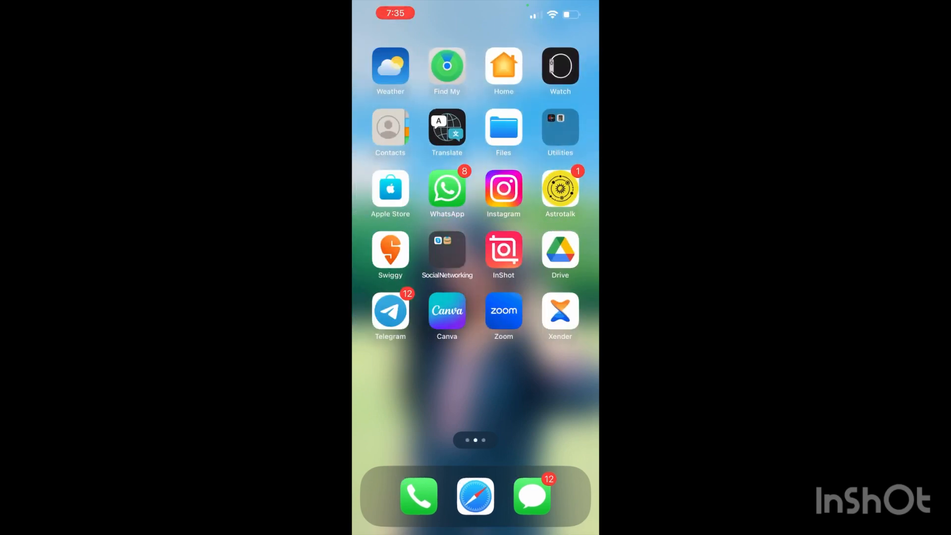
Step: In jiggle mode, drag Amazon across pages into the Shopping folder, then close it
{"action": "left_click", "coordinate": [447, 251]}
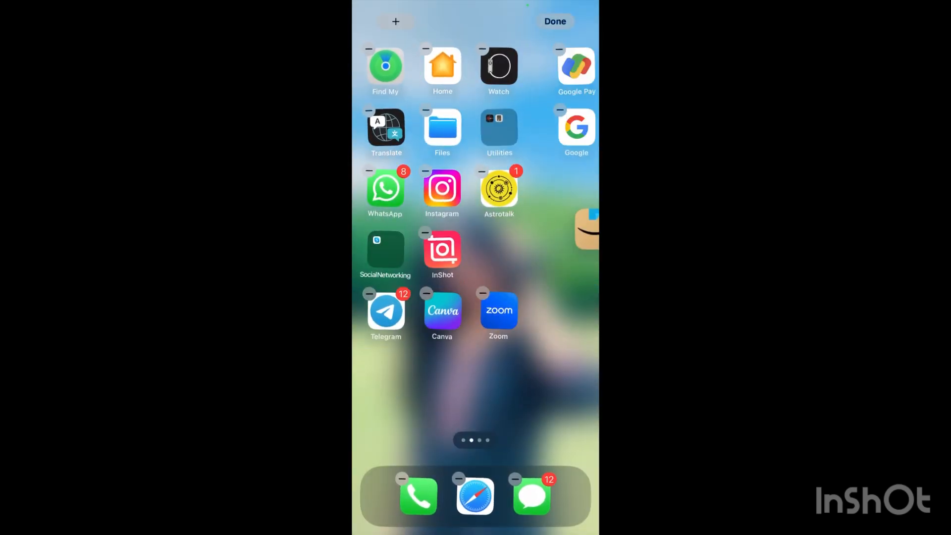
{"action": "scroll", "scroll_direction": "left", "scroll_amount": 3}
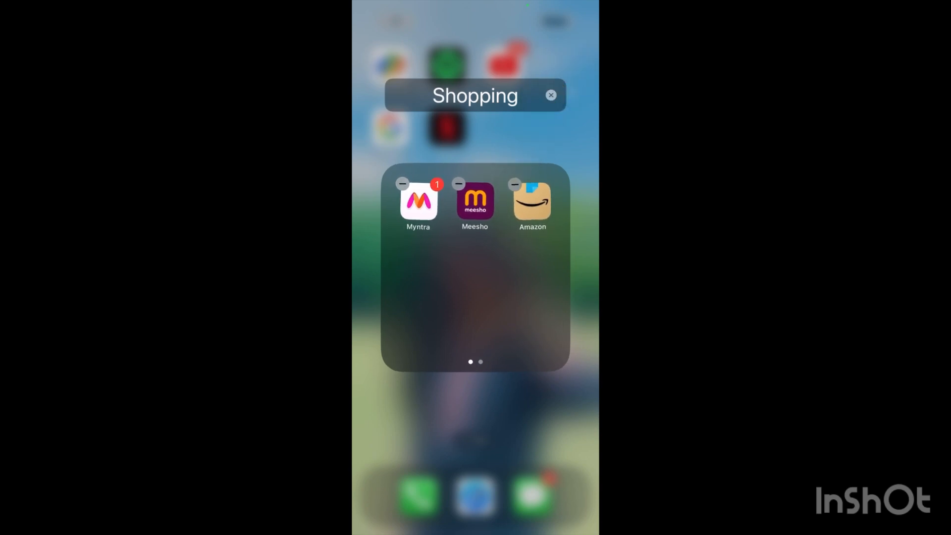
{"action": "left_click", "coordinate": [550, 94]}
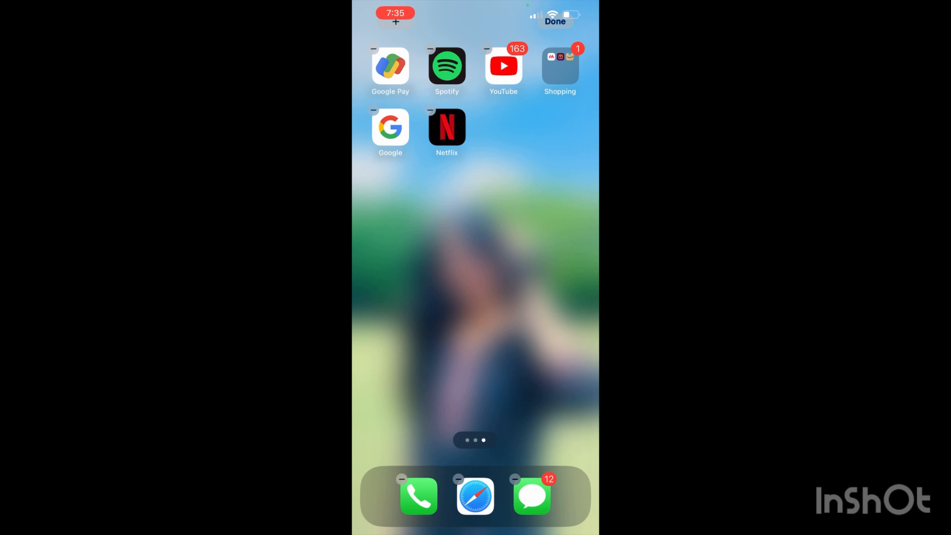
Step: Check the Shopping folder, place it at the second row's start beside Netflix, and finish editing
{"action": "left_click", "coordinate": [554, 20]}
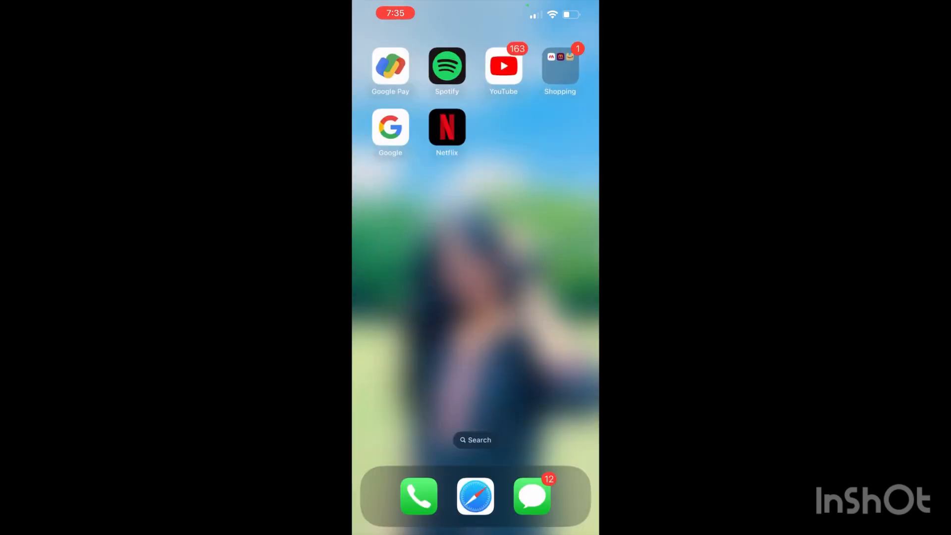
{"action": "left_click", "coordinate": [560, 65]}
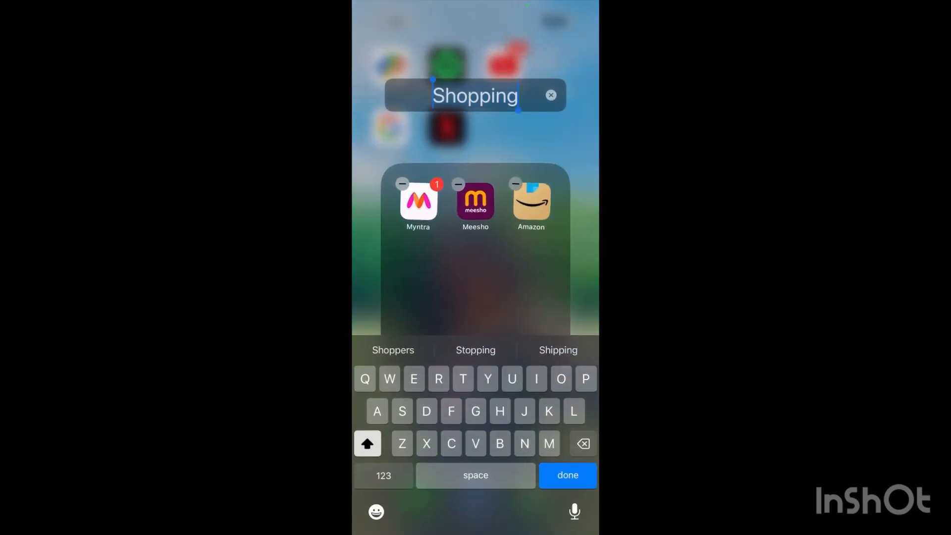
{"action": "left_click", "coordinate": [550, 95]}
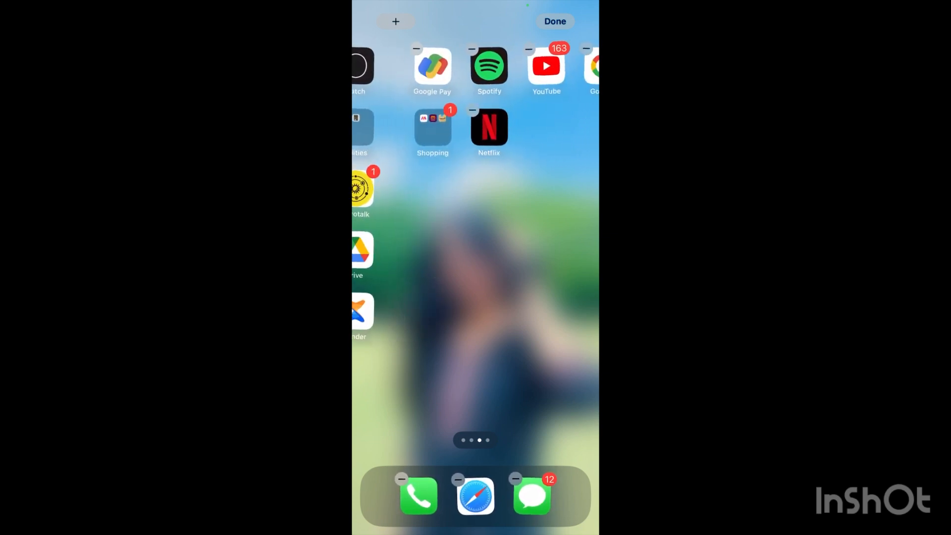
{"action": "left_click", "coordinate": [553, 21]}
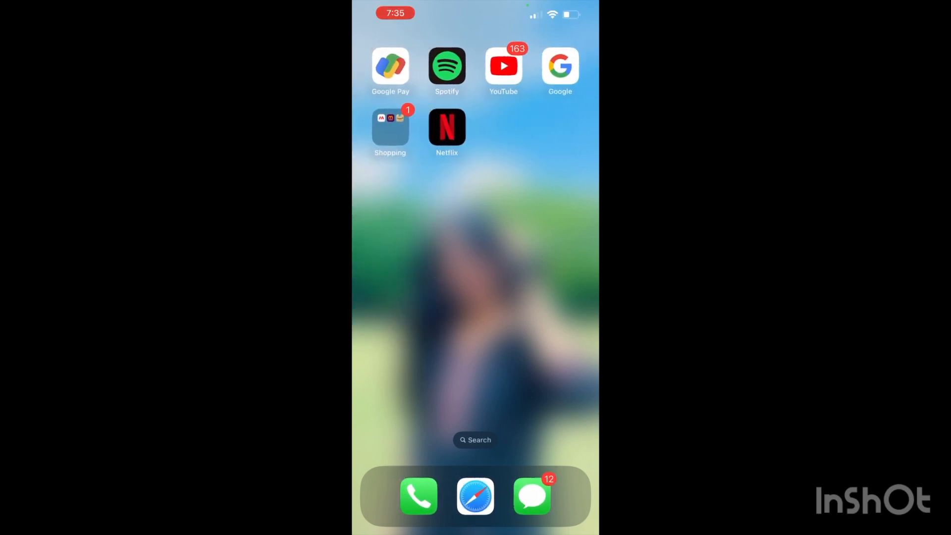